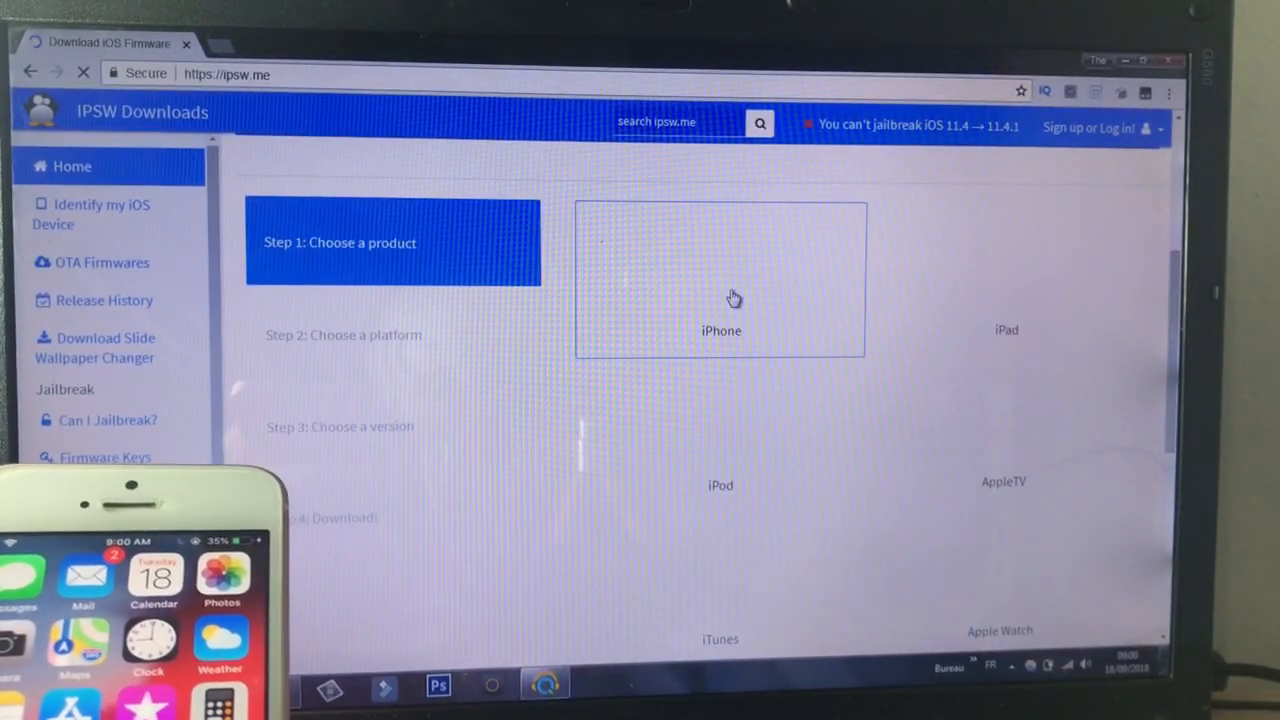
Choose iPhone on ipsw.me and scroll to the iPhone SE firmware list
click(720, 280)
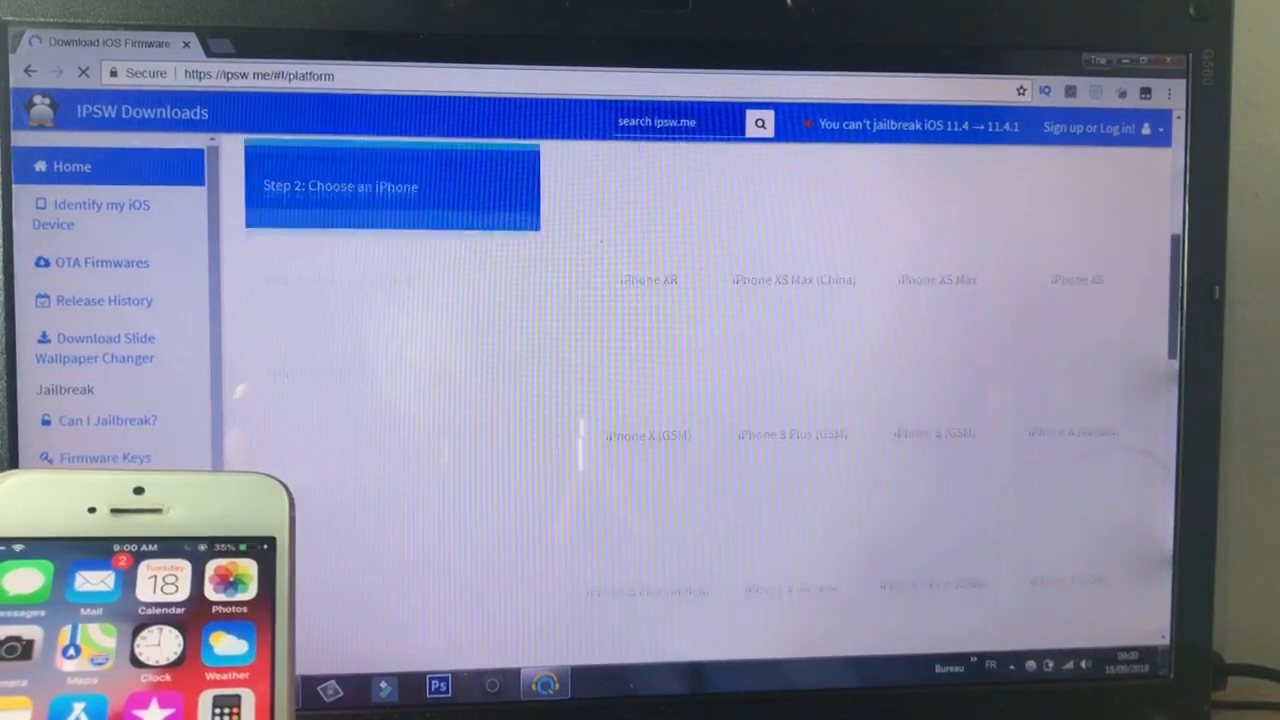
scroll(down, 3)
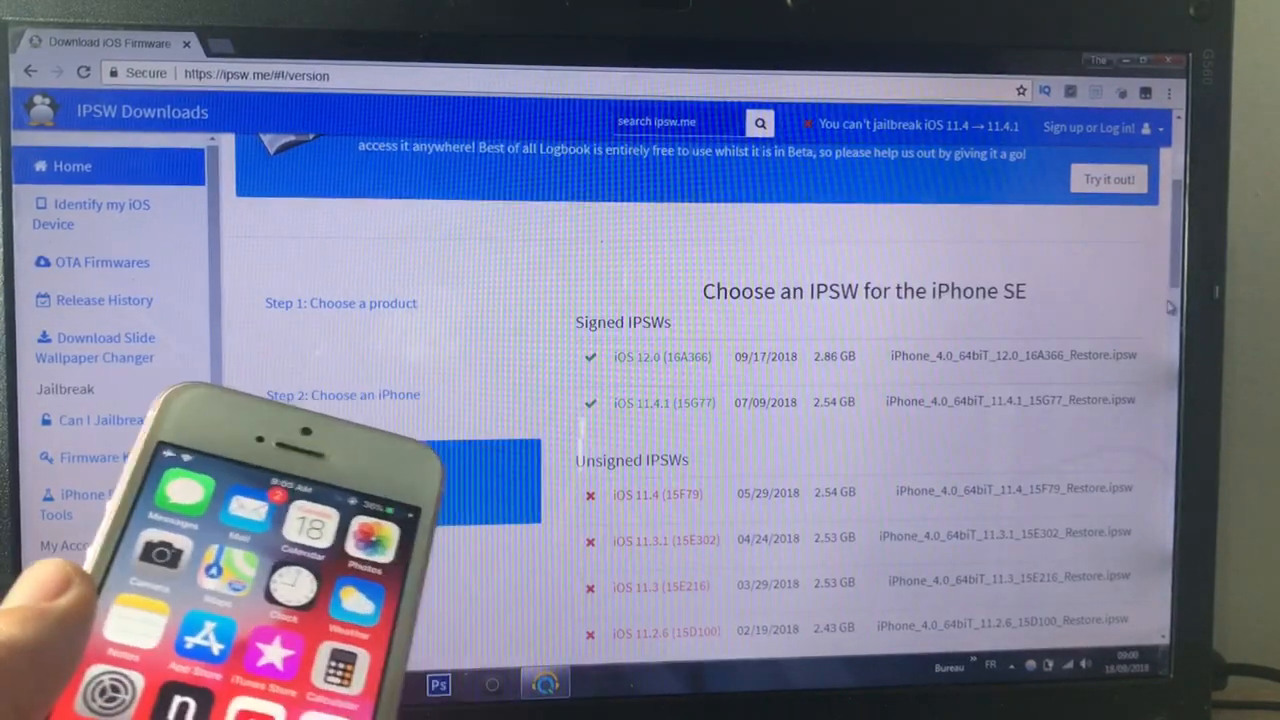
Scroll the iPhone SE firmware list to locate the signed iOS 11.4.1 (15G77) IPSW
scroll(up, 3)
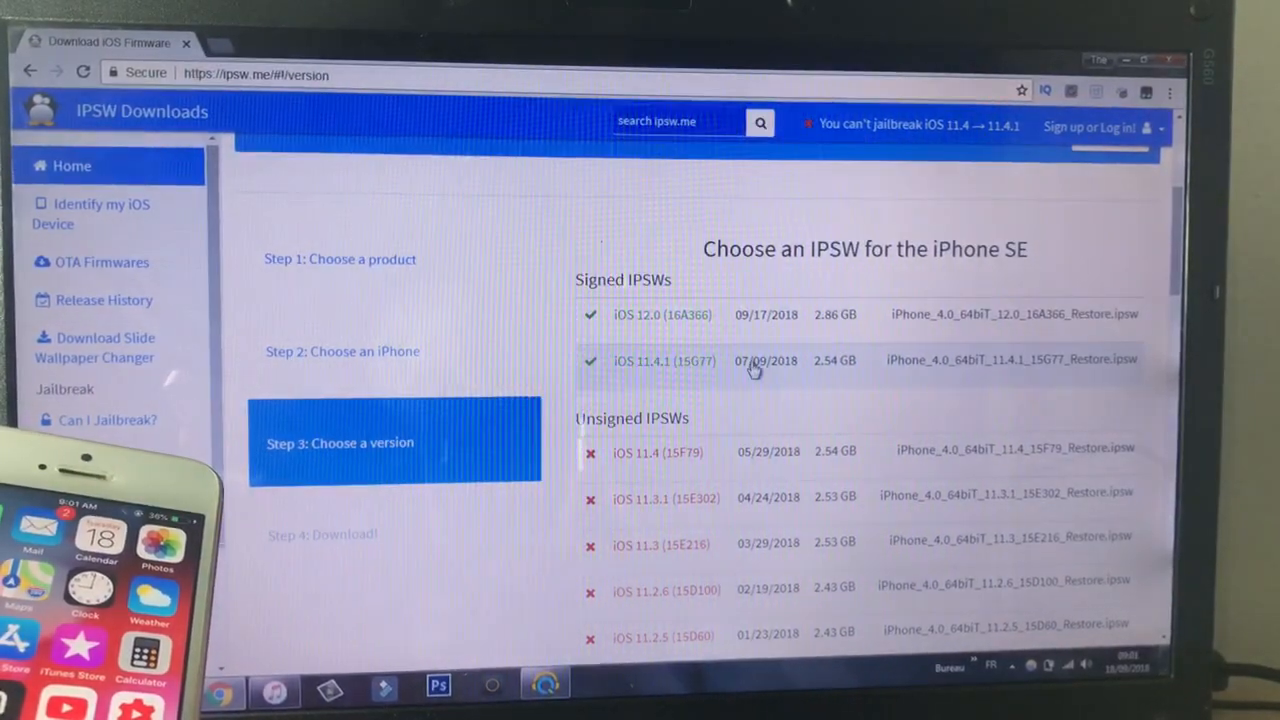
scroll(down, 3)
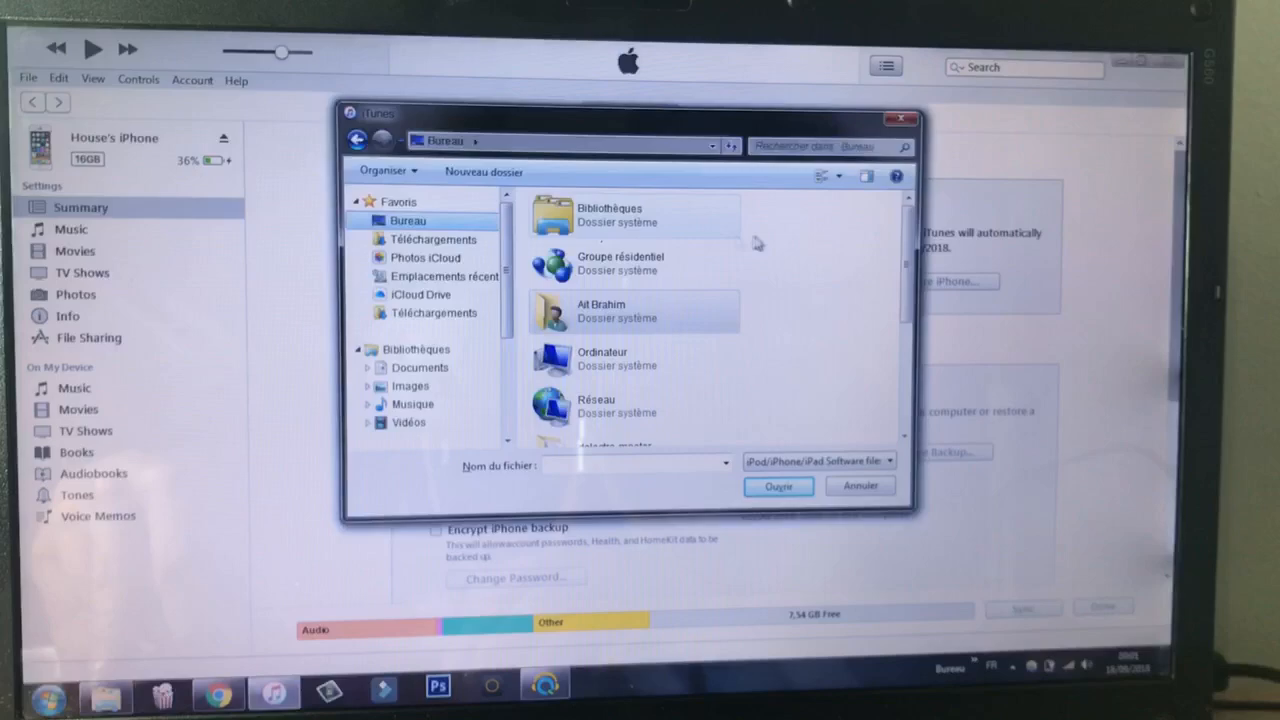
Select the iPhone_4.0_64bit_11.4.1 IPSW from the desktop in the file picker
scroll(down, 3)
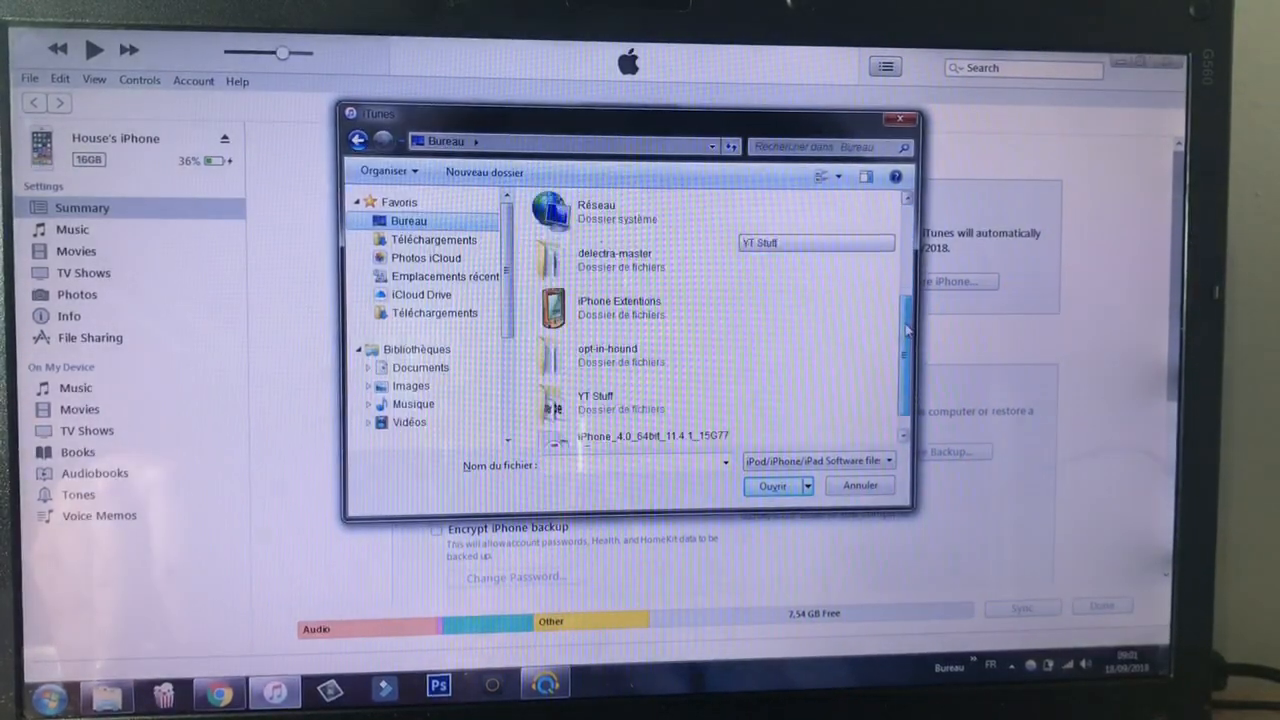
scroll(down, 3)
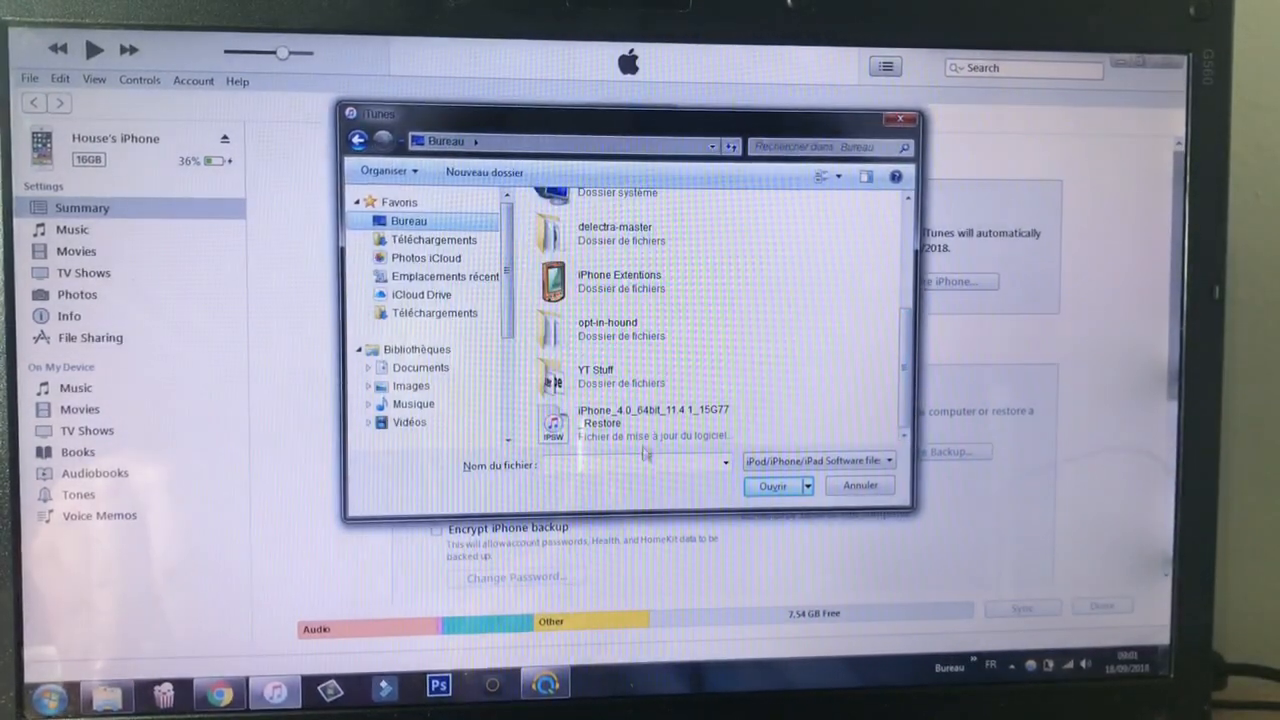
click(654, 420)
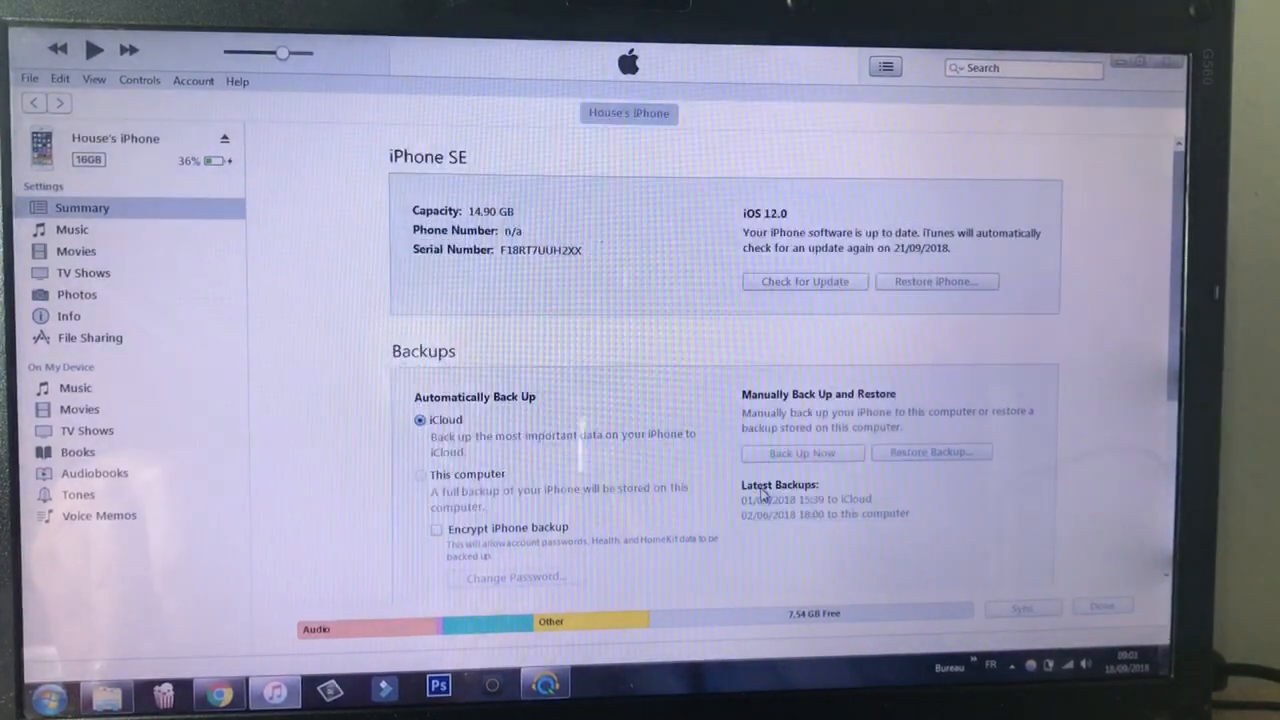
Confirm the iTunes prompt to update the iPhone SE to iOS 11.4.1
click(804, 281)
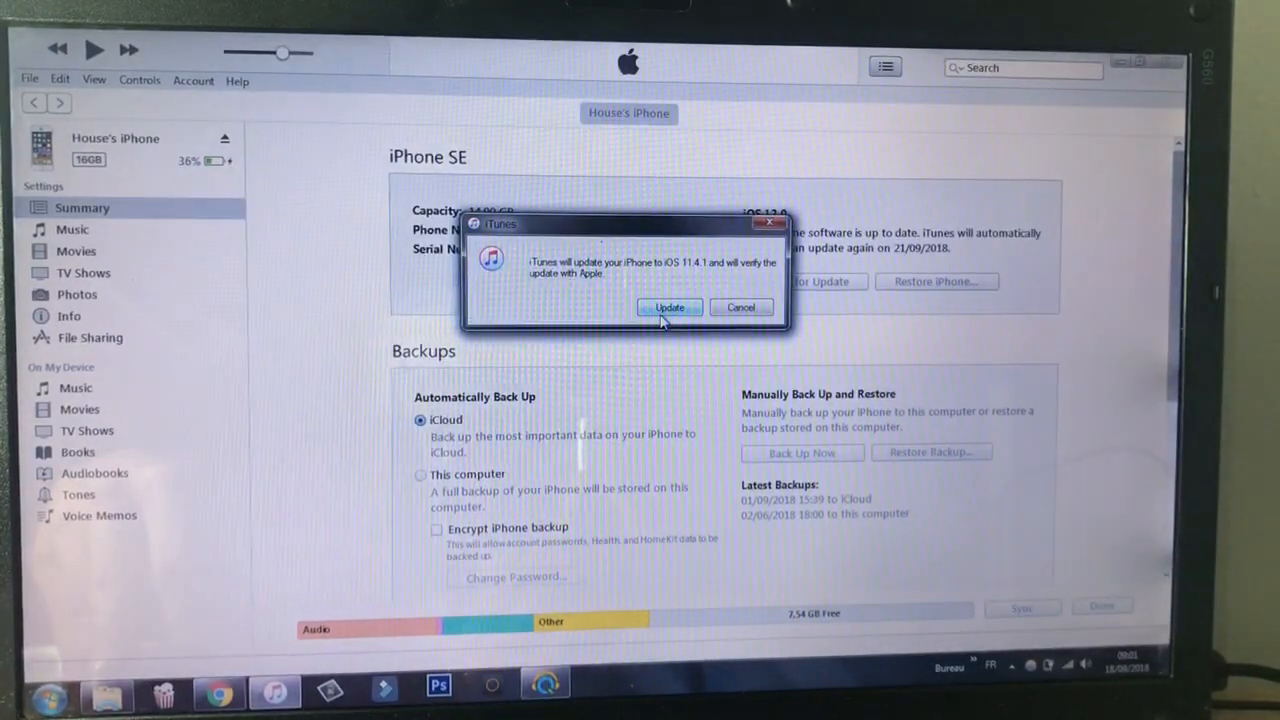
click(668, 307)
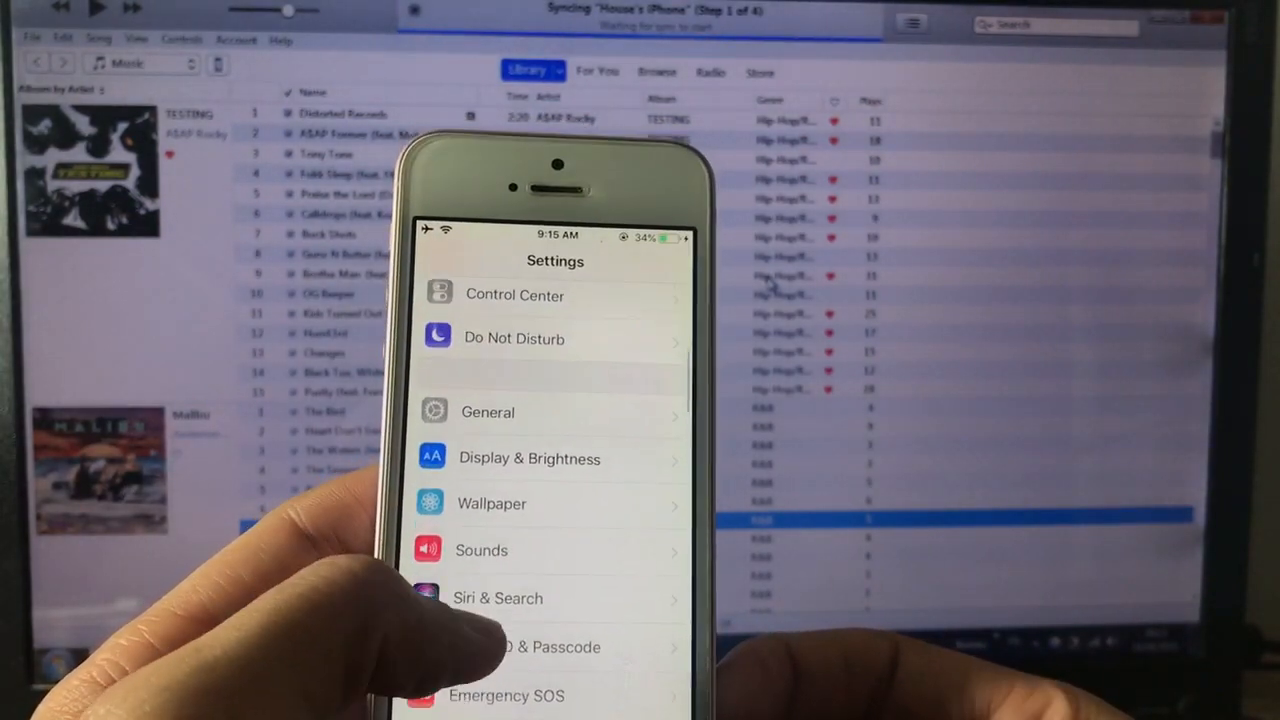
Open the General page in the iPhone's Settings app
click(488, 412)
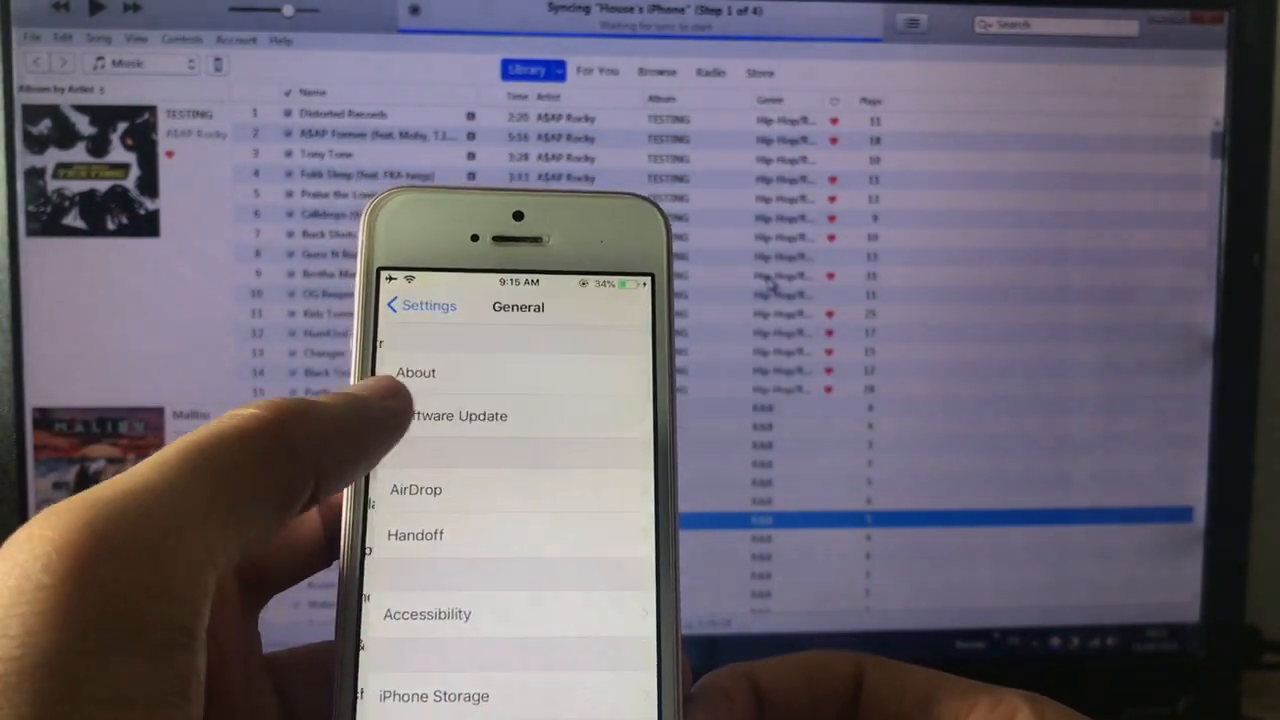